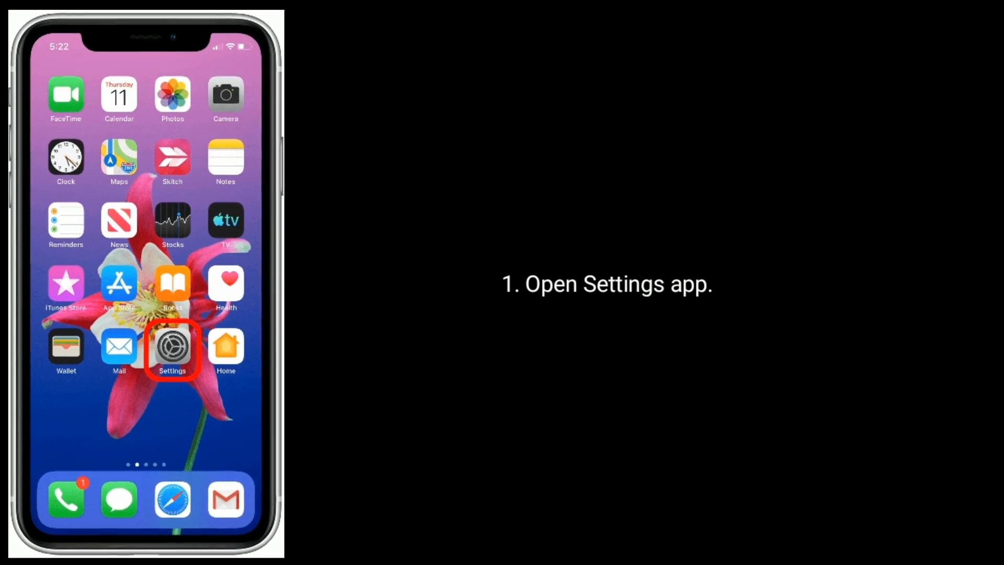
# Step: Navigate Settings > Screen Time > Content & Privacy Restrictions > iTunes & App Store Purchases
pyautogui.click(172, 350)
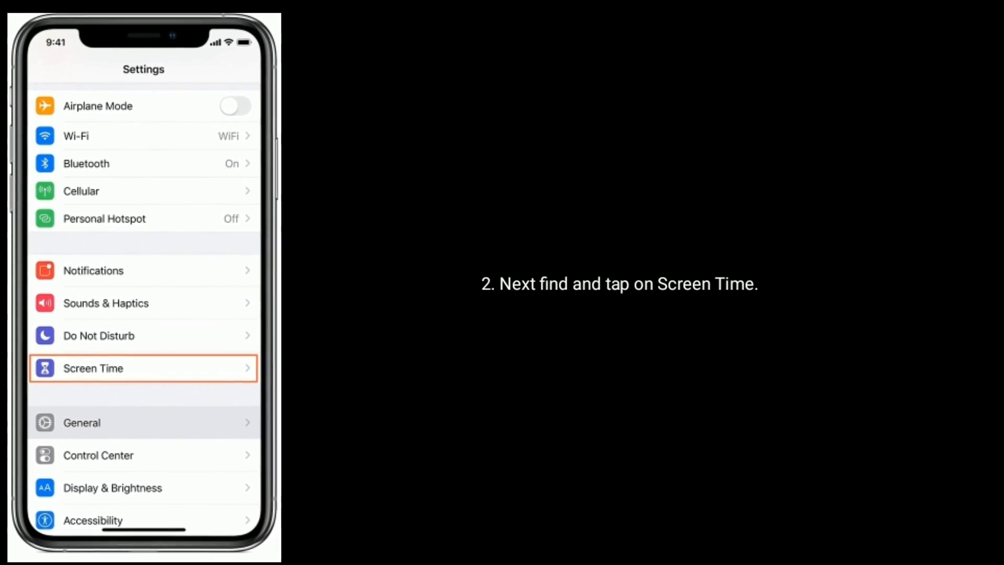
pyautogui.click(143, 368)
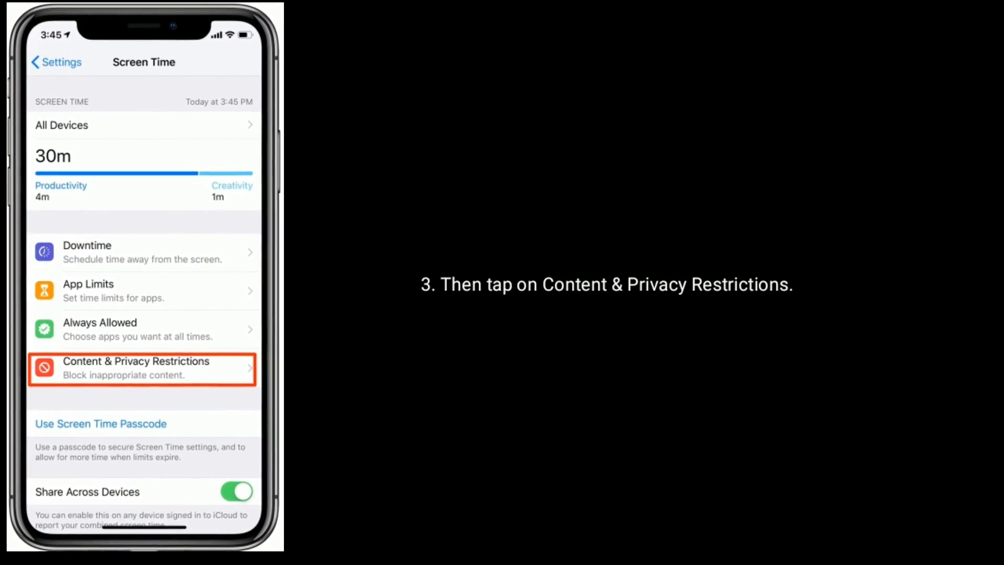
pyautogui.click(142, 367)
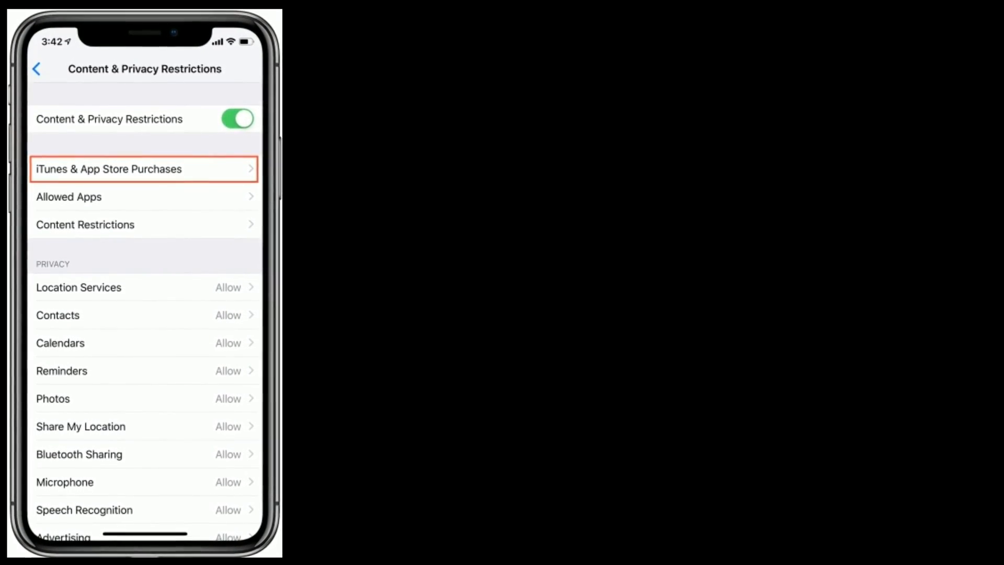
pyautogui.click(144, 168)
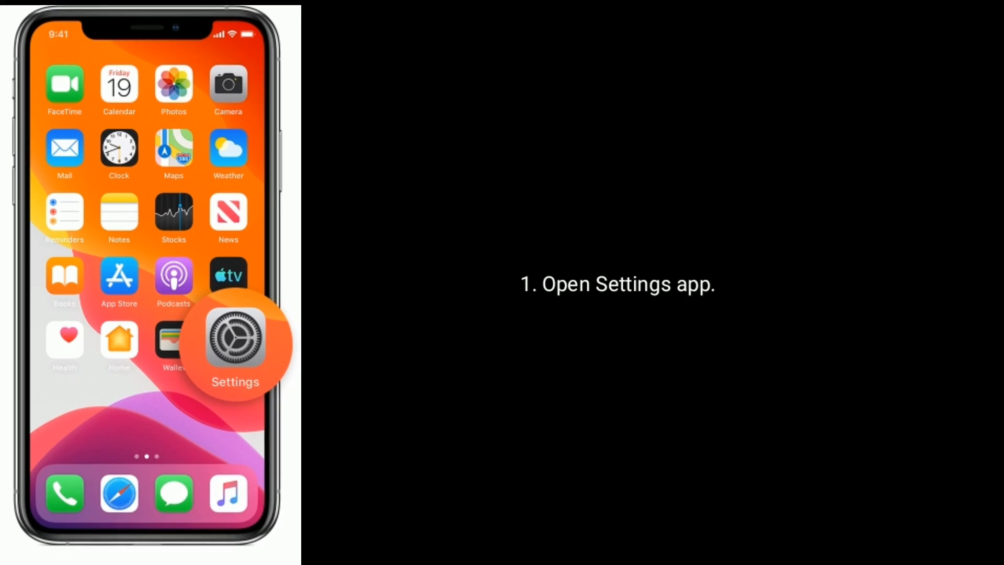
# Step: Go through Settings > Screen Time and select Turn Off Screen Time
pyautogui.click(235, 342)
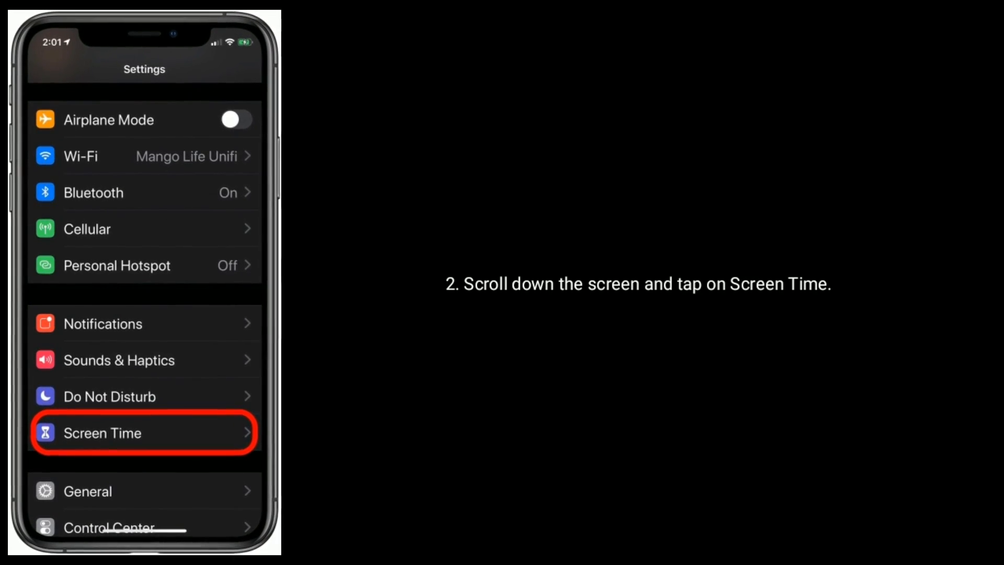
pyautogui.click(145, 433)
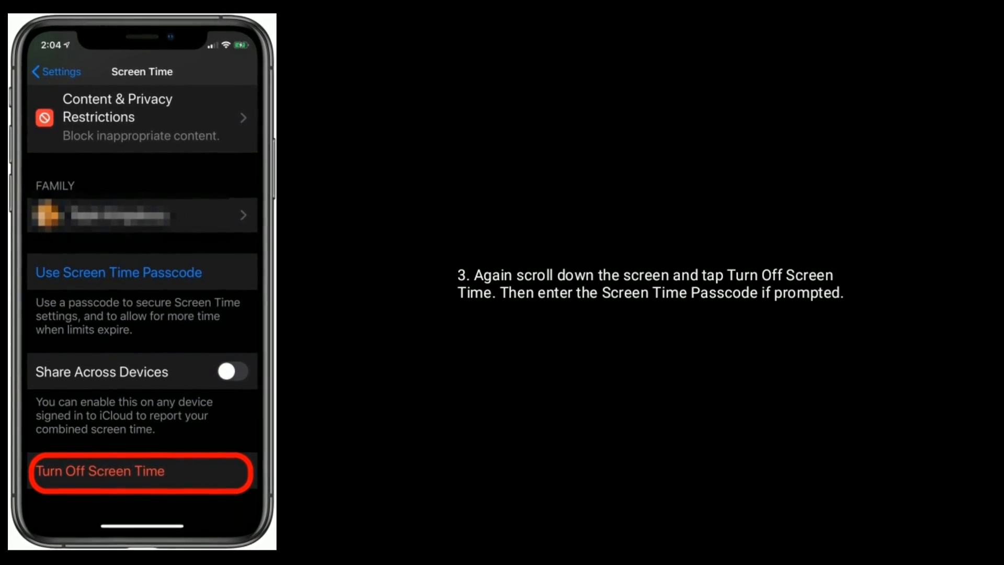
pyautogui.click(140, 470)
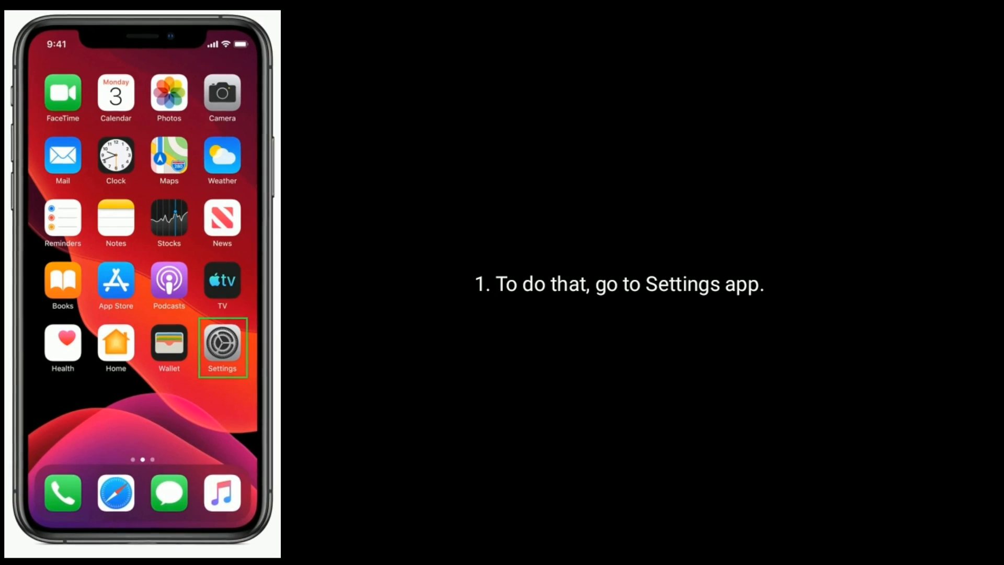
# Step: In Settings > Safari, choose Clear History and Website Data
pyautogui.click(222, 342)
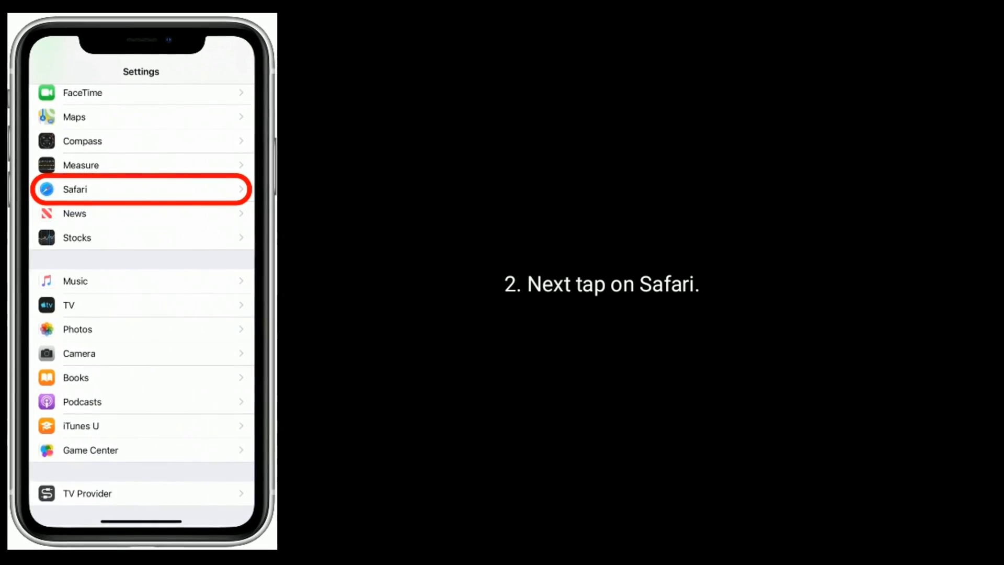
pyautogui.click(140, 189)
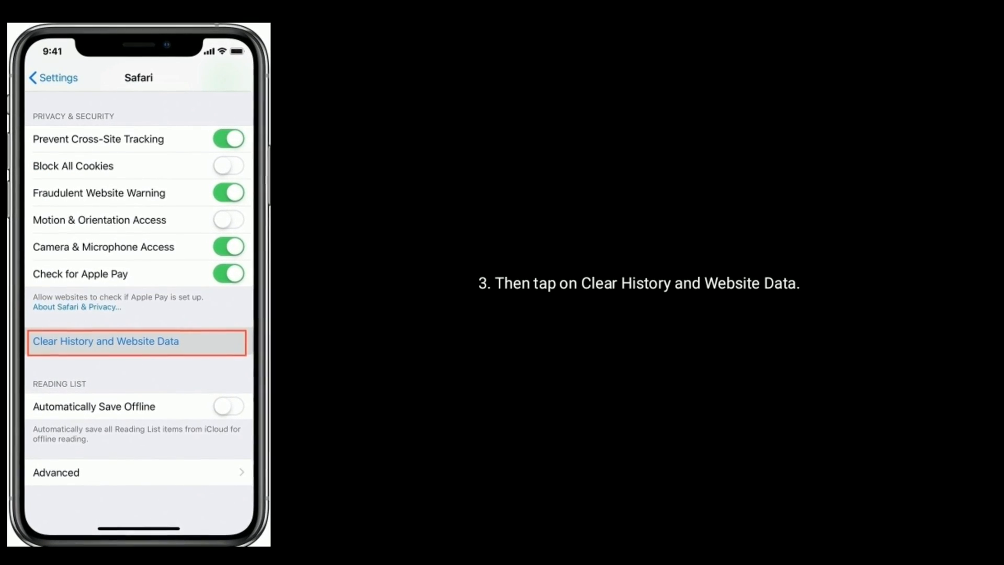
pyautogui.click(106, 340)
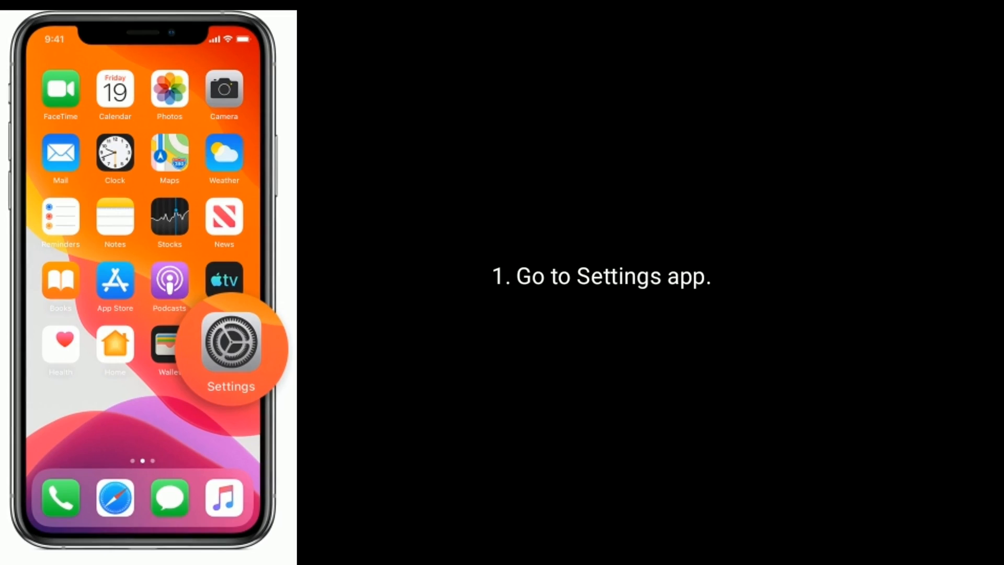
# Step: Navigate Settings > General > VPN to reach the VPN configurations
pyautogui.click(231, 346)
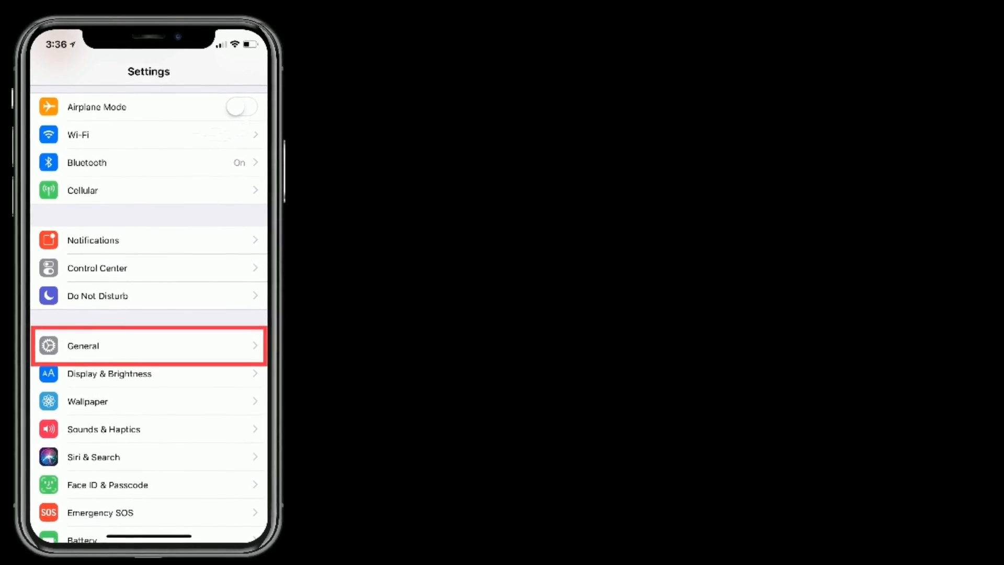
pyautogui.click(149, 345)
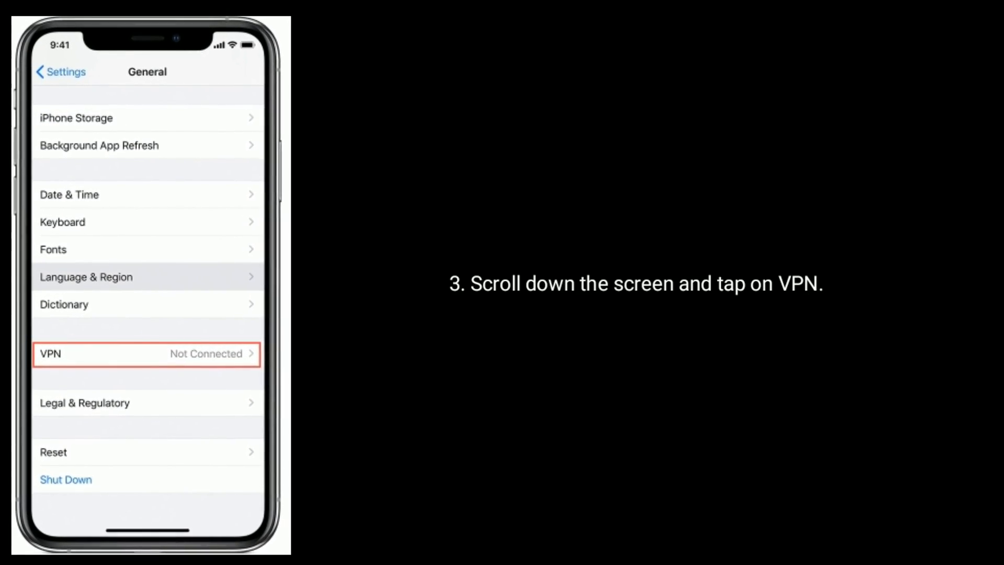
pyautogui.click(147, 354)
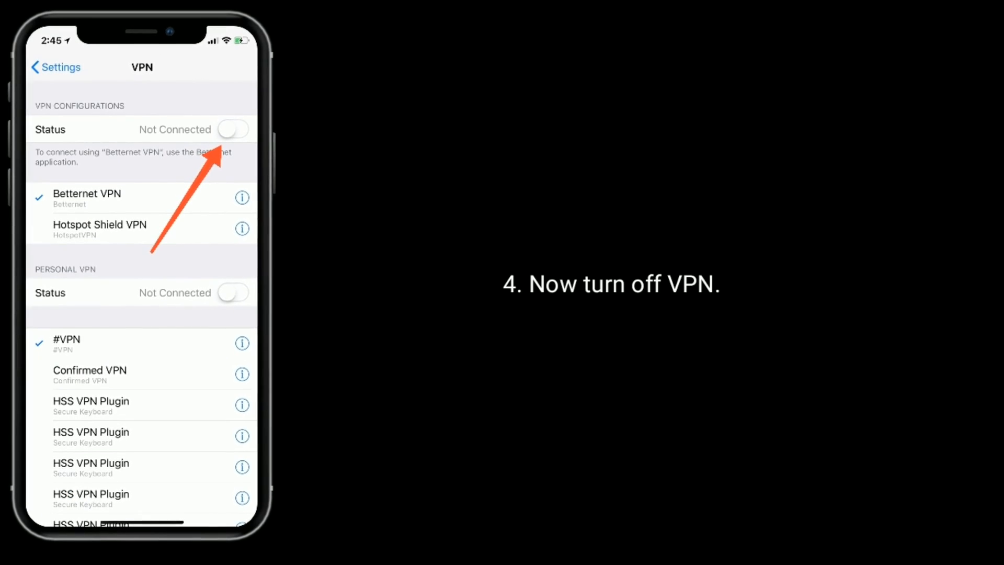